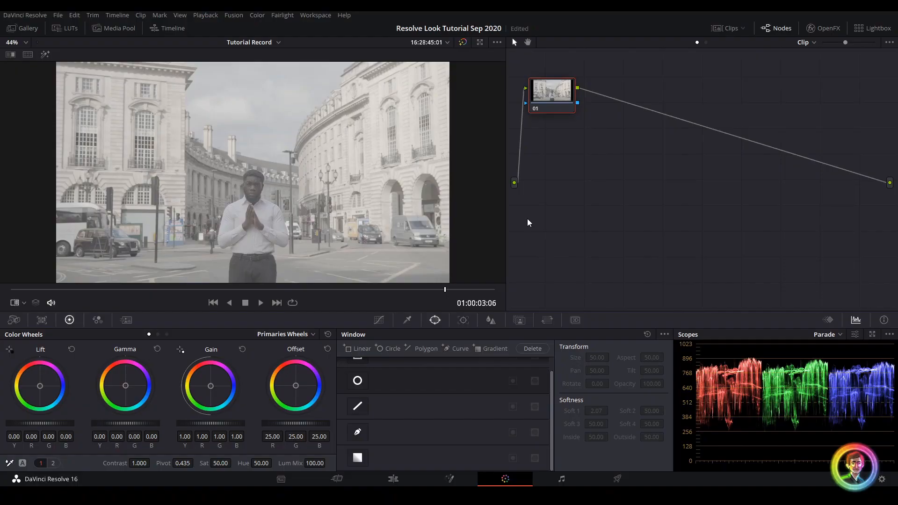
mouse_move(322, 248)
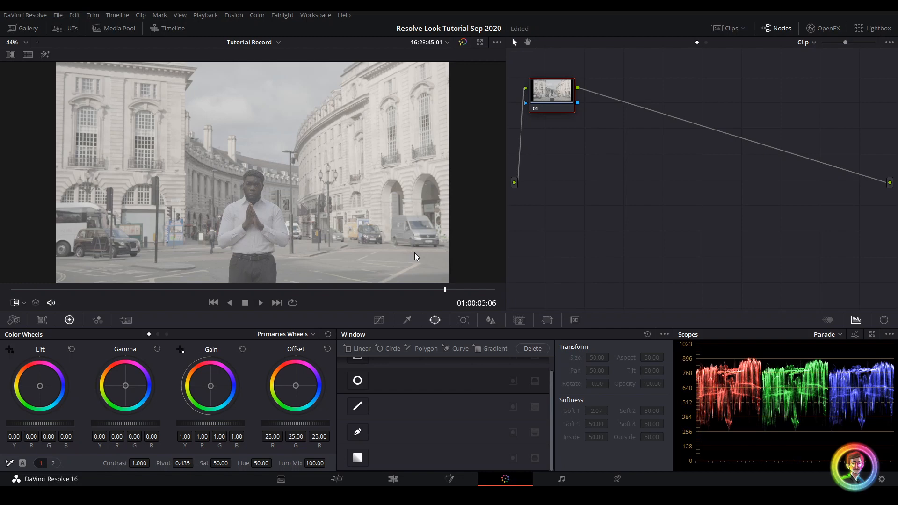
mouse_move(442, 233)
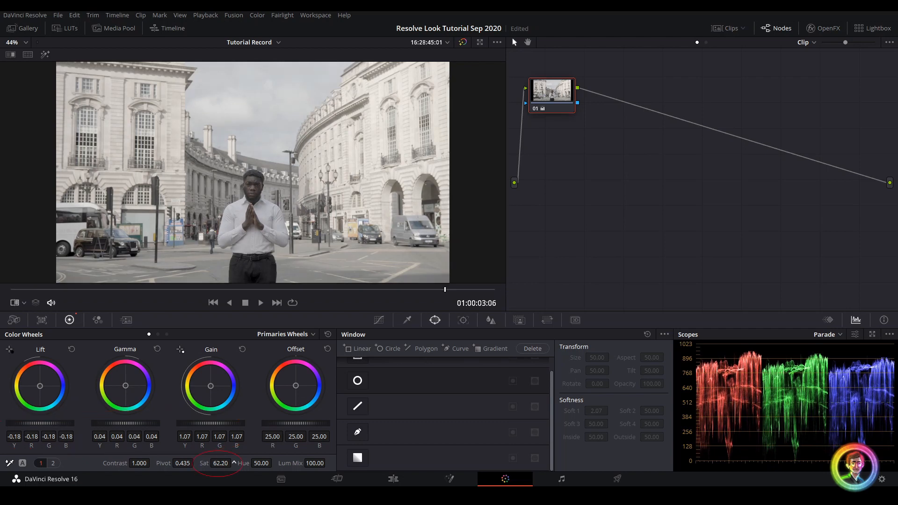
- Raise Sat in the primaries bar to boost the balanced shot's saturation
left_click_drag(221, 463, 221, 436)
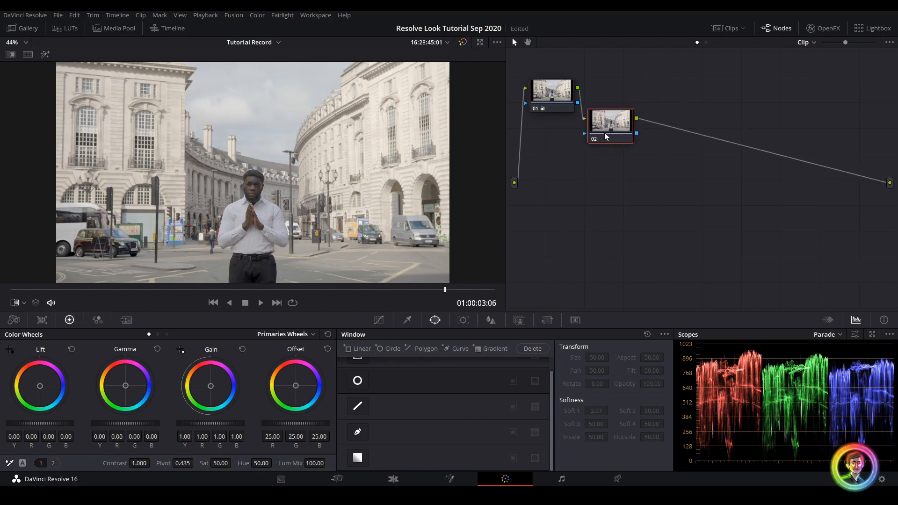
- Position serial node 02 below node 01 in the node graph
left_click_drag(611, 124, 564, 165)
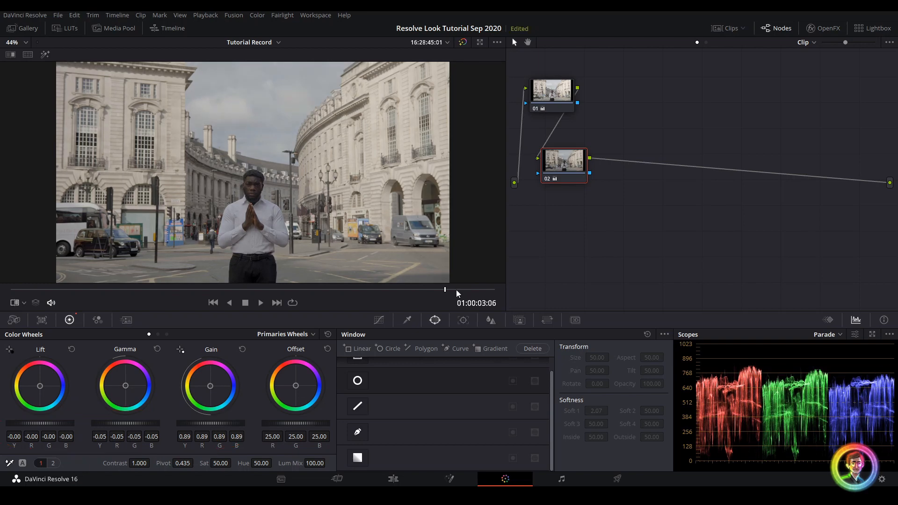
mouse_move(230, 230)
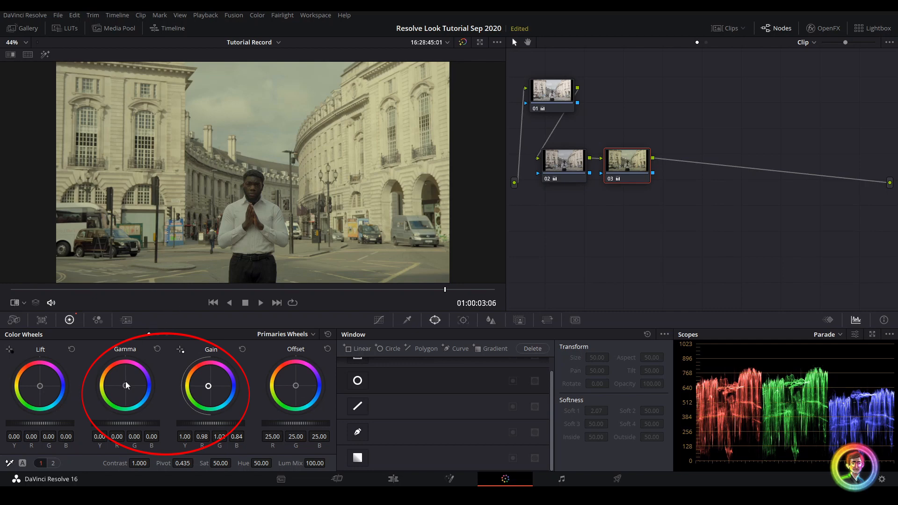
mouse_move(126, 388)
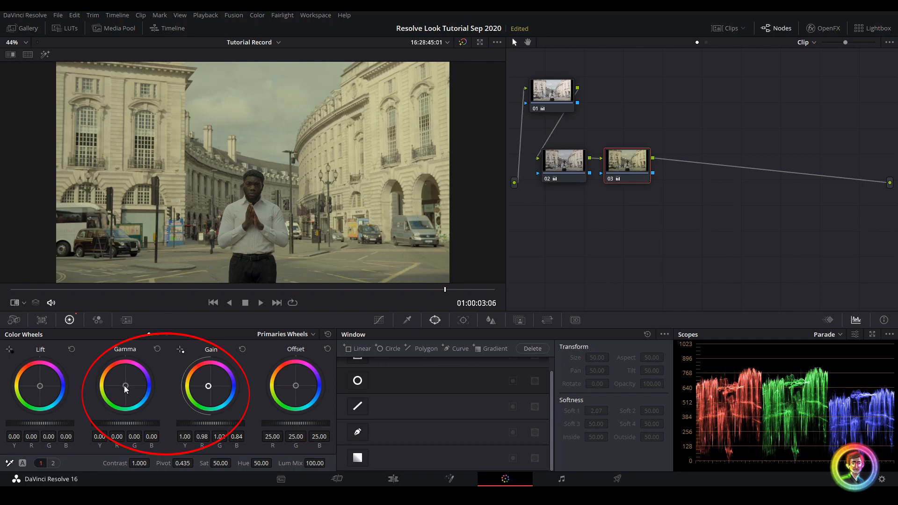
- Push node 03's Gamma wheel toward yellow-green to tint the midtones
left_click_drag(124, 387, 129, 384)
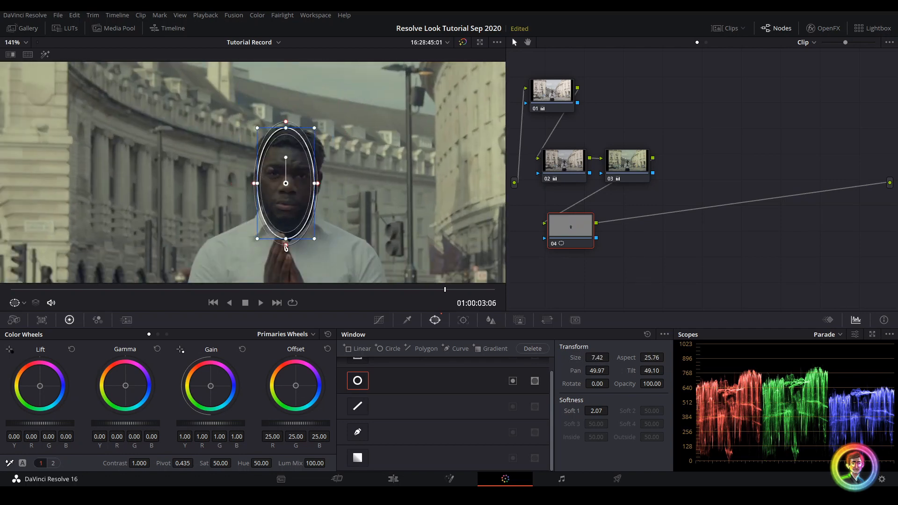
- Fit the oval Power Window around the man's face and adjust its softness settings
left_click_drag(313, 237, 307, 210)
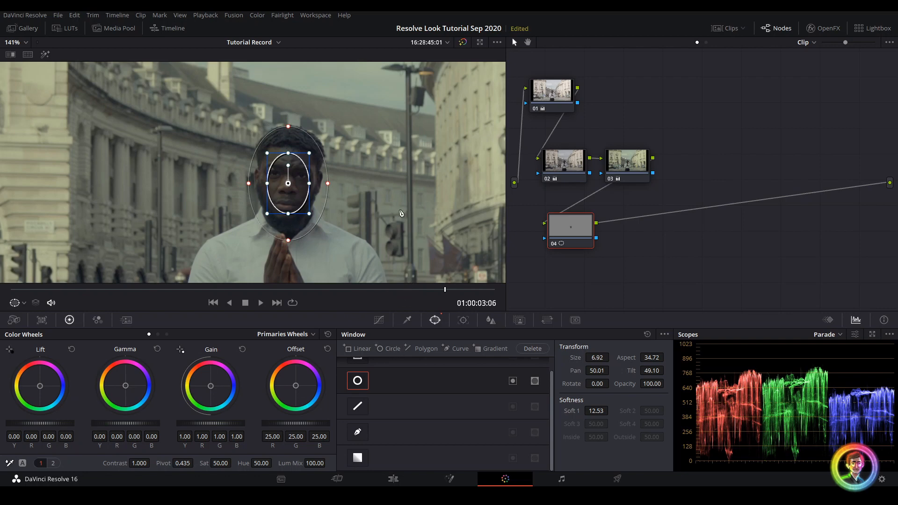
left_click(408, 320)
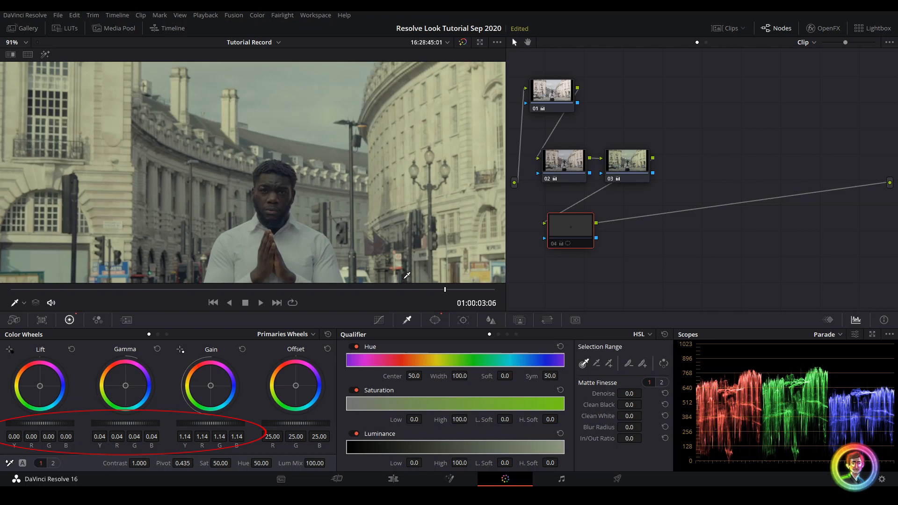
left_click(435, 320)
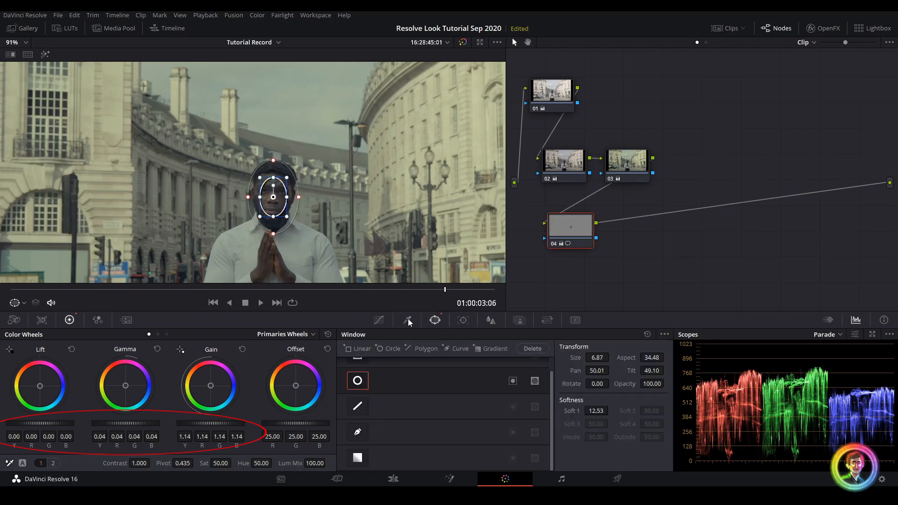
left_click(408, 321)
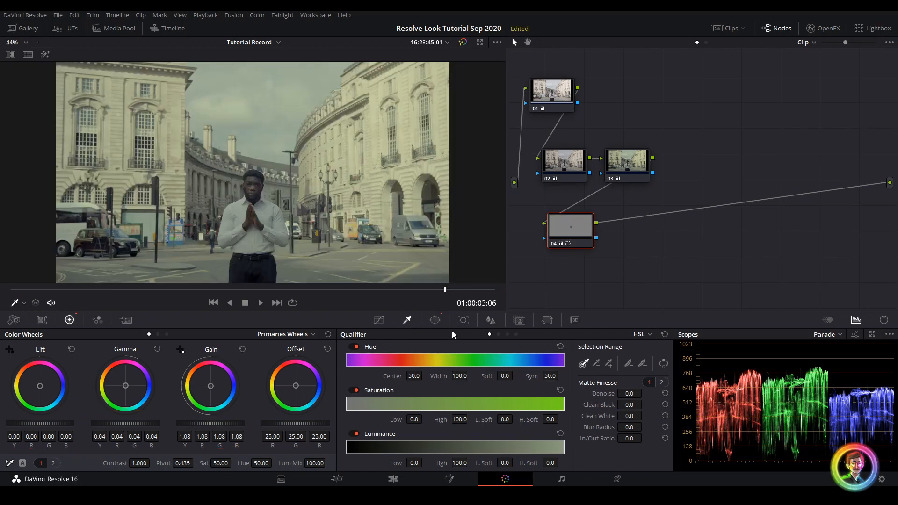
left_click(435, 320)
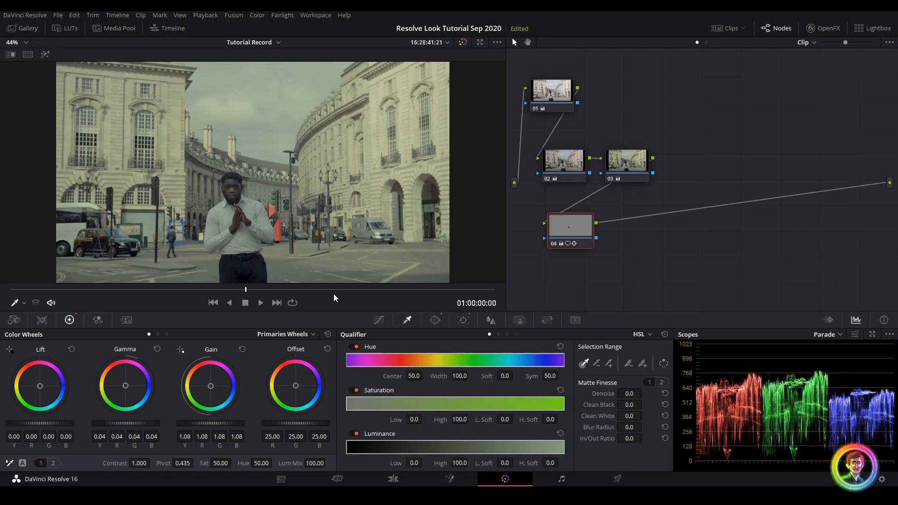
- Reselect the face node 04 and nudge its Gamma up to about 0.06
left_click(260, 304)
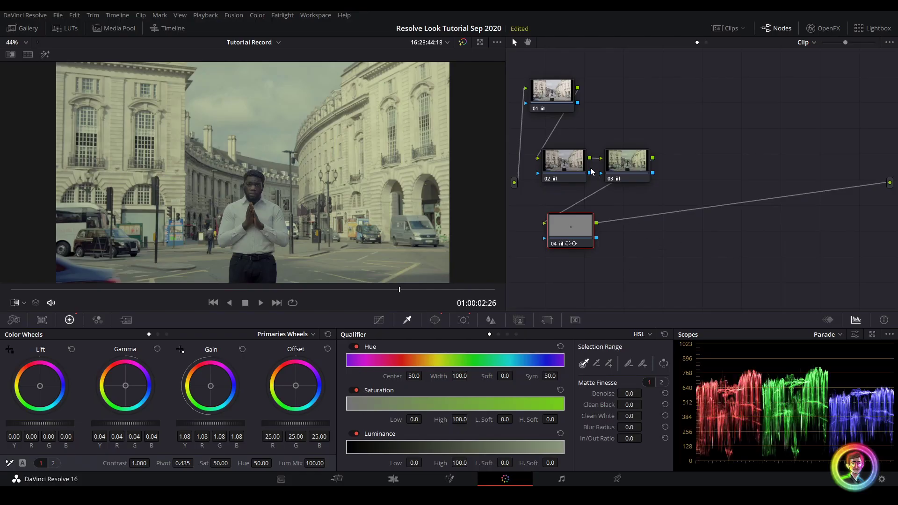
left_click(563, 162)
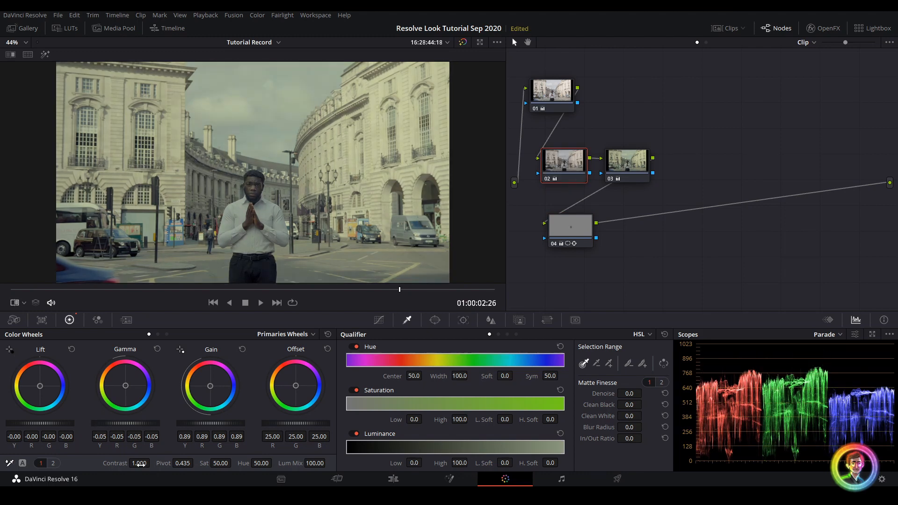
left_click_drag(140, 463, 154, 463)
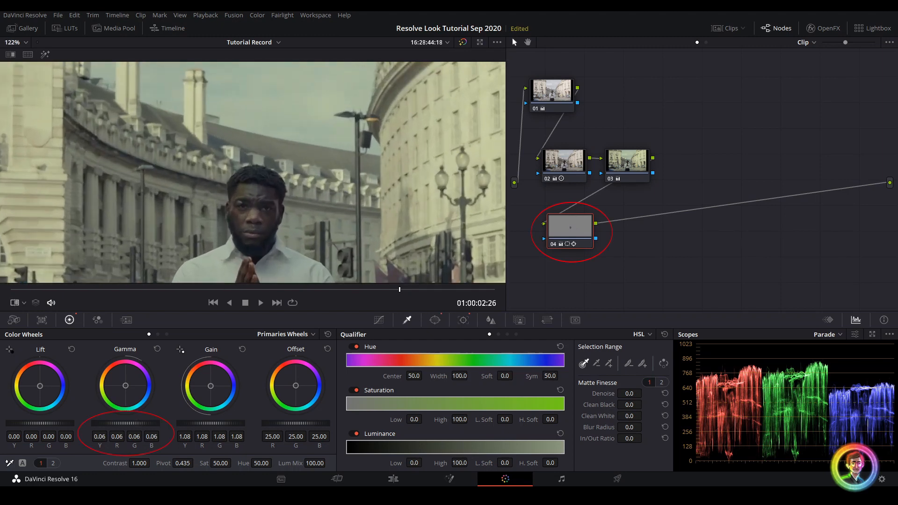
left_click_drag(124, 386, 125, 381)
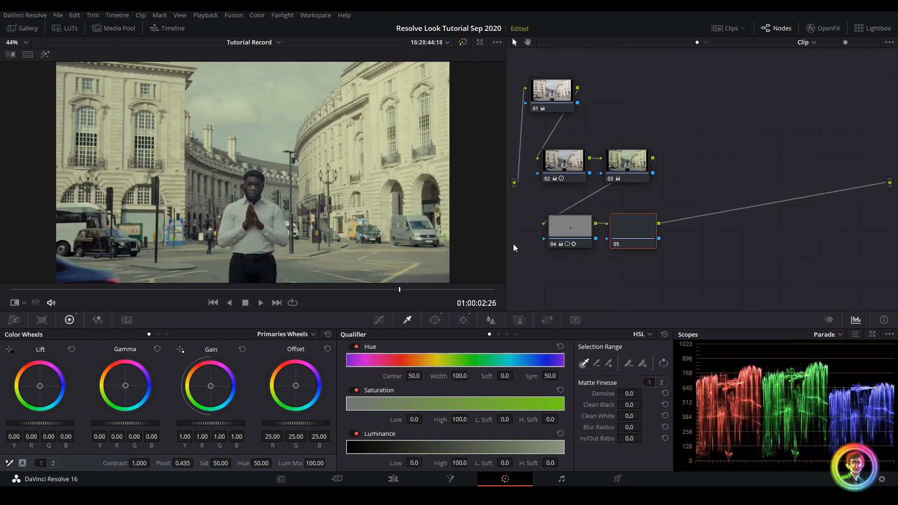
- Add a large oval window on node 05, lower Gamma to -0.06 and adjust Sat outside it
left_click(435, 320)
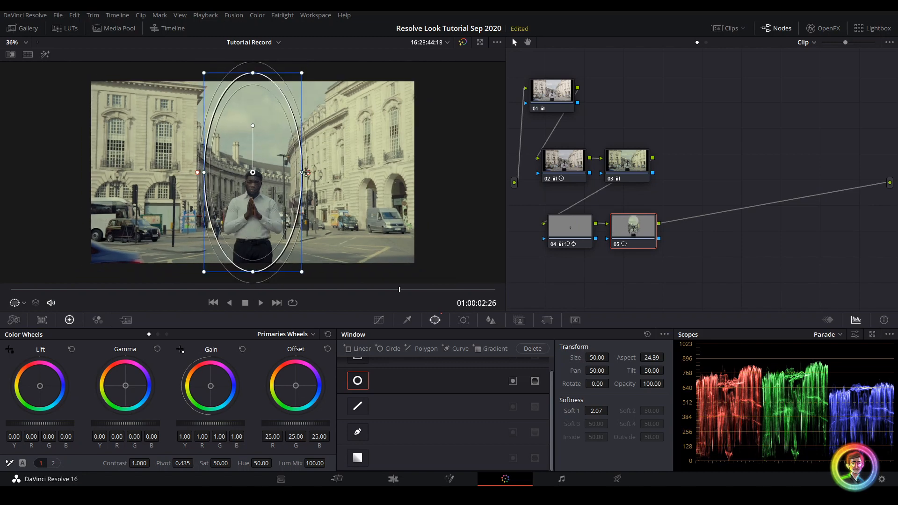
left_click_drag(307, 172, 350, 172)
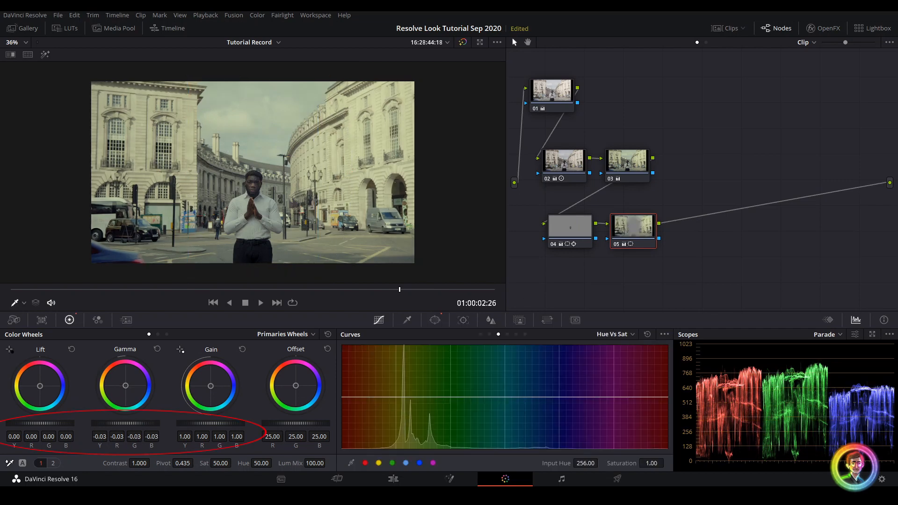
left_click_drag(125, 386, 124, 392)
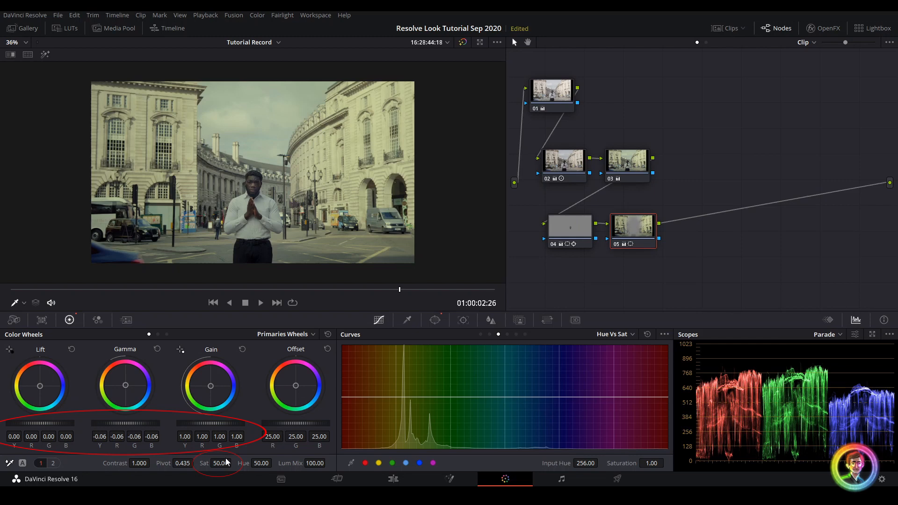
left_click_drag(219, 463, 218, 463)
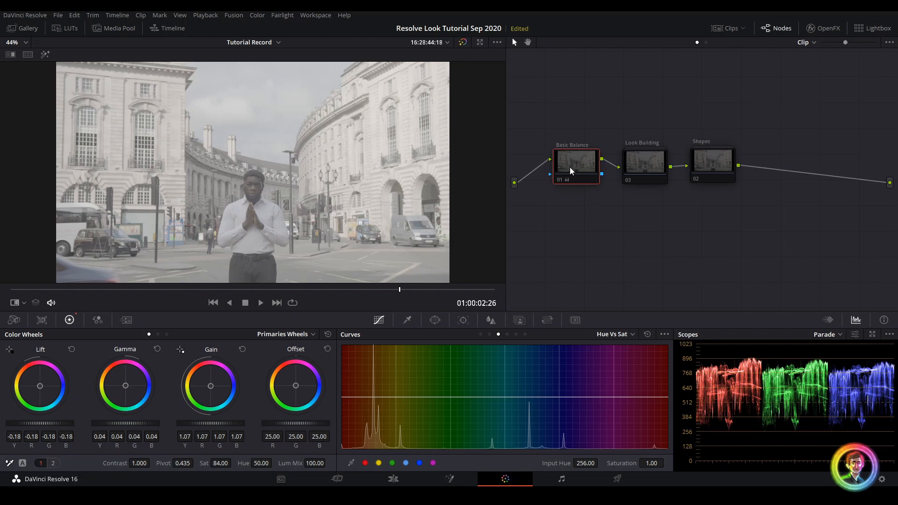
mouse_move(617, 158)
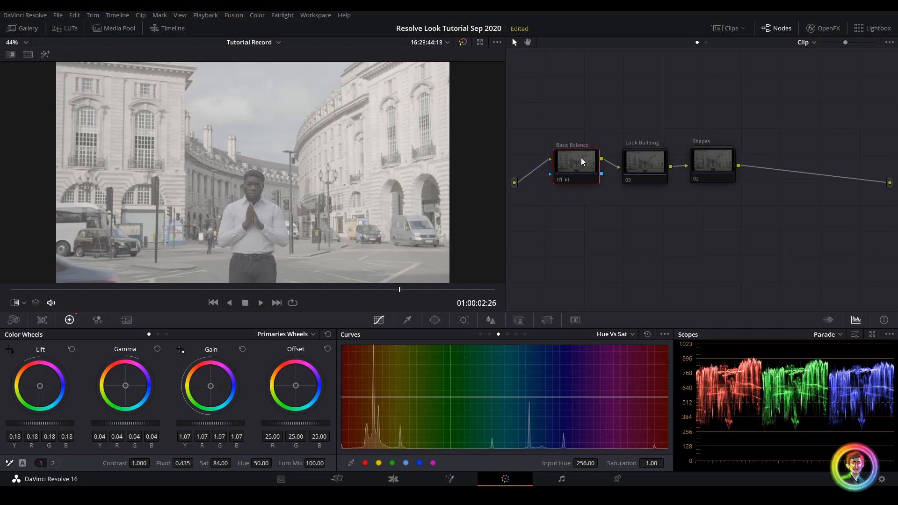
mouse_move(585, 161)
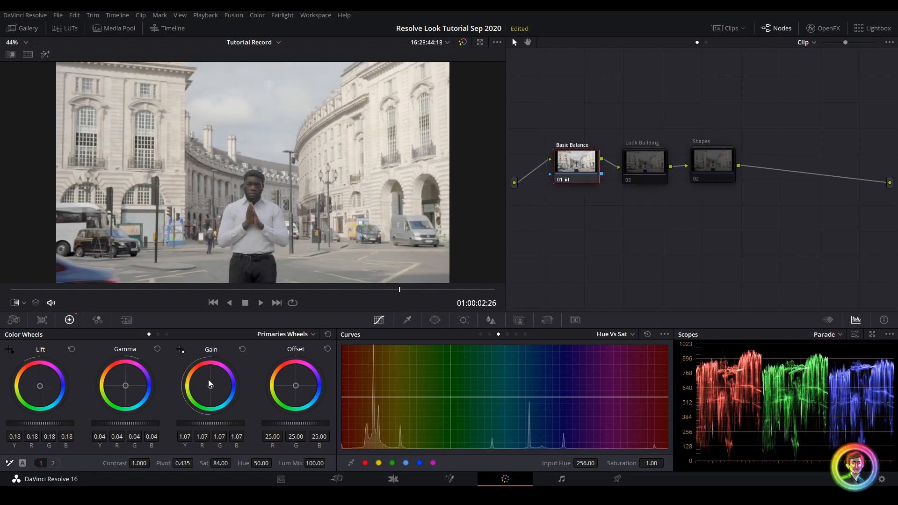
- Enable the Look Building node, then select the Shapes node
left_click(645, 163)
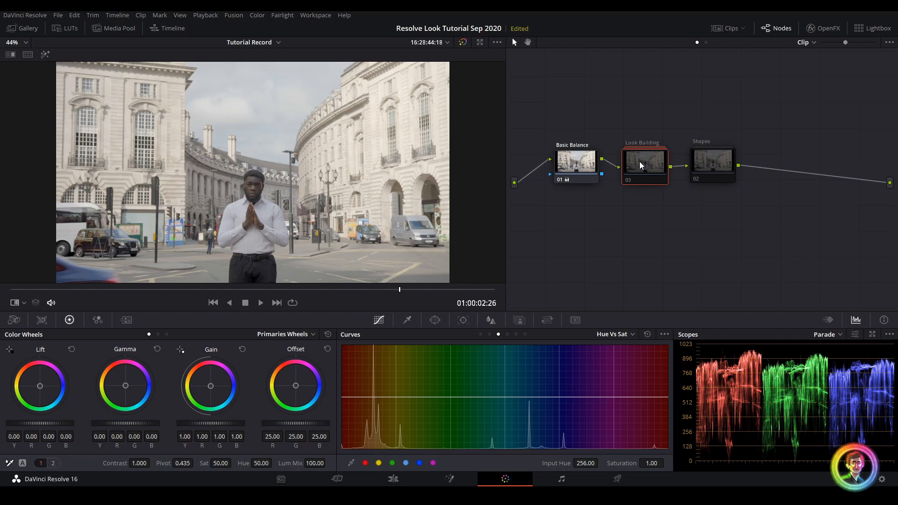
mouse_move(634, 167)
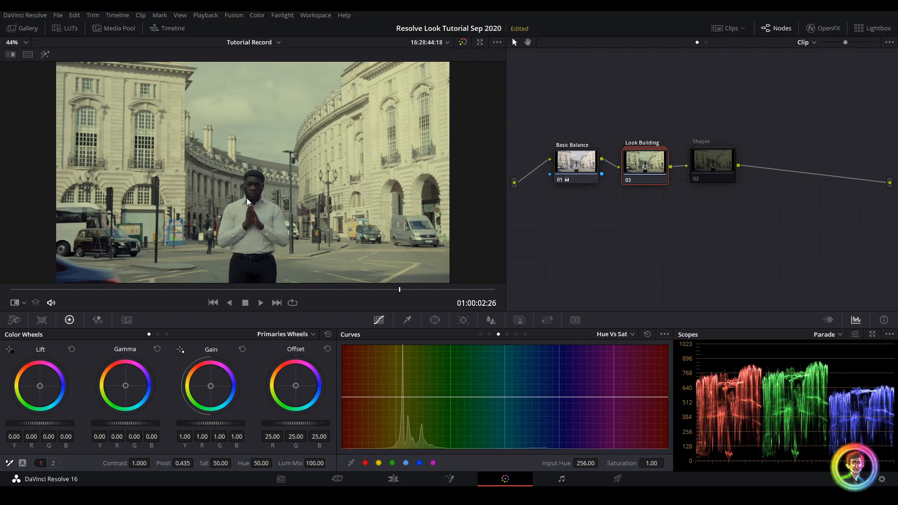
mouse_move(137, 182)
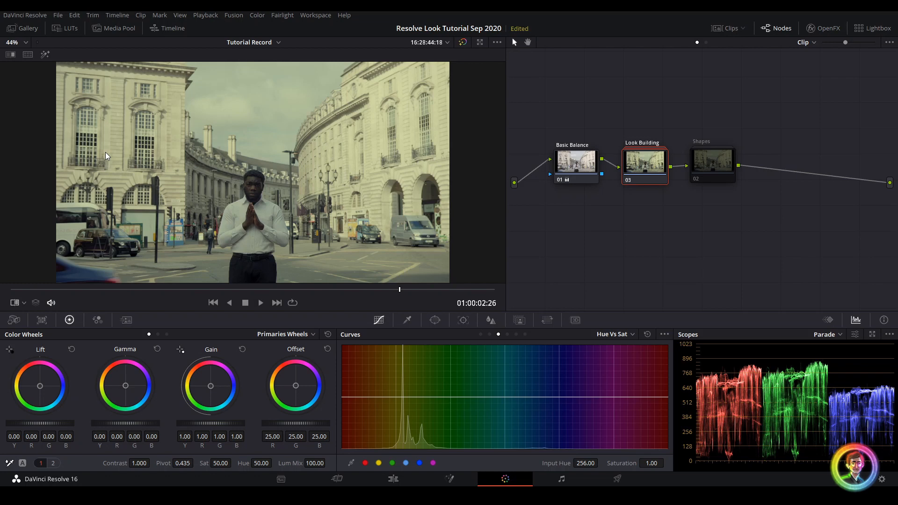
left_click(713, 164)
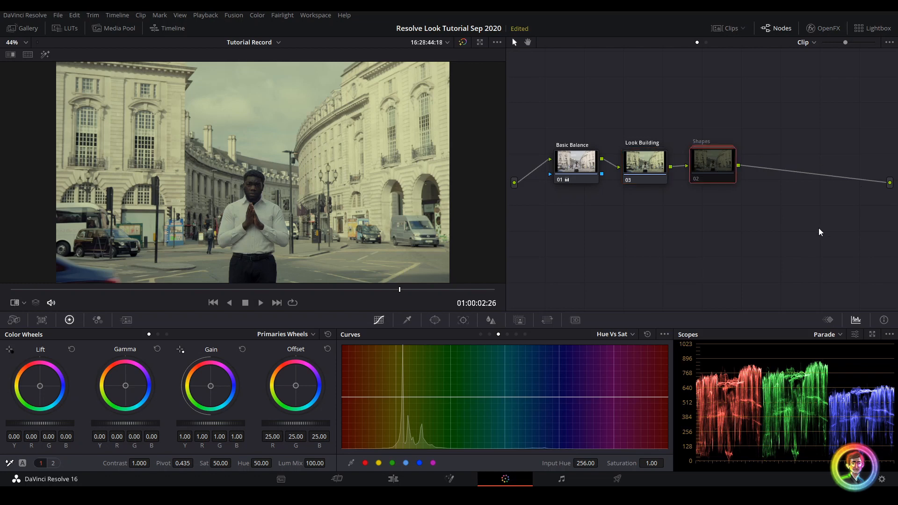